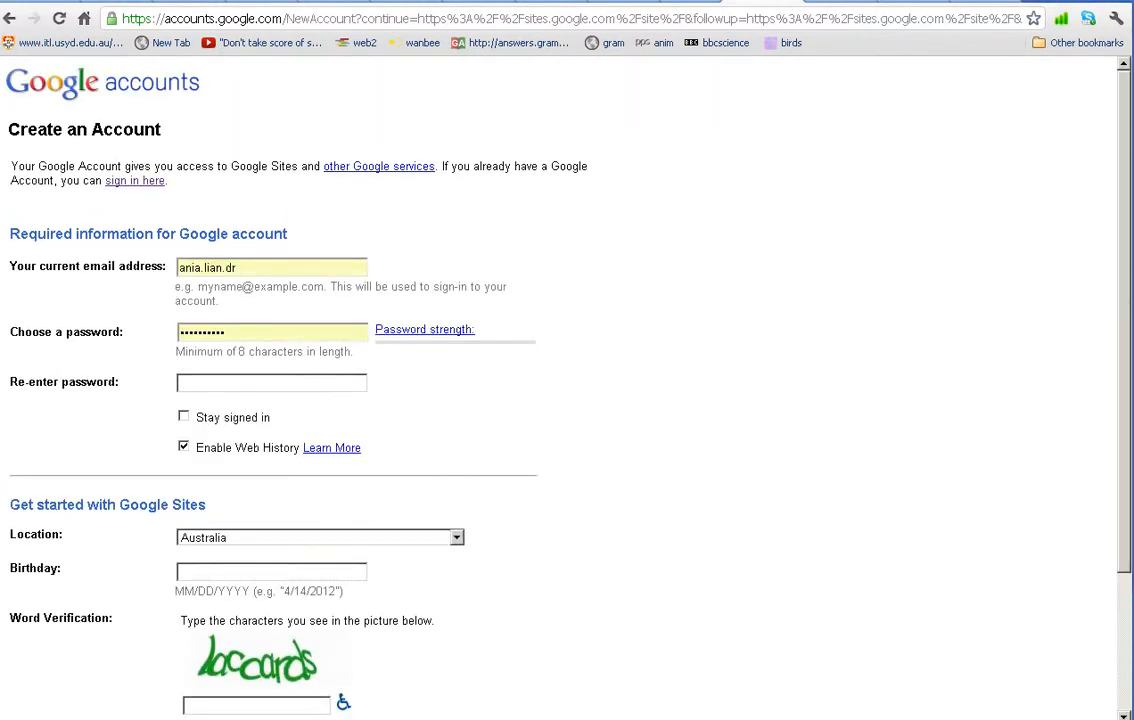
Step: Scroll down the Google search results for 'Google sites'
{"action": "scroll", "scroll_direction": "down", "scroll_amount": 3}
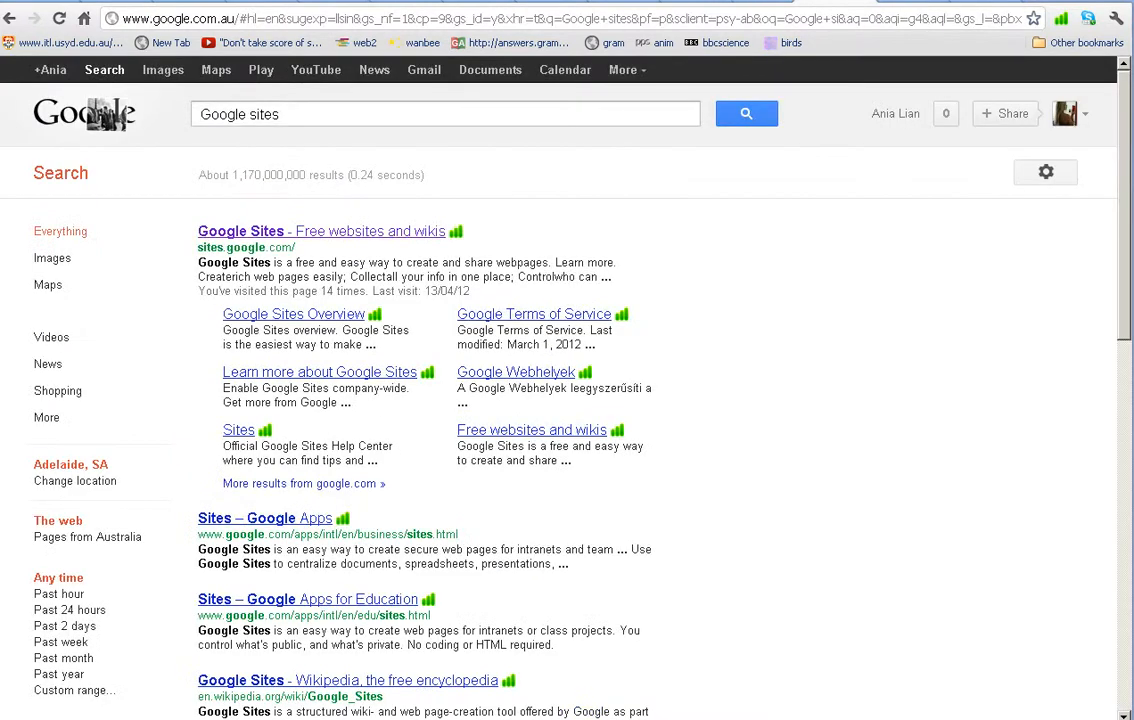
Step: Go to sites.google.com from the 'Google Sites - Free websites and wikis' result
{"action": "left_click", "coordinate": [444, 112]}
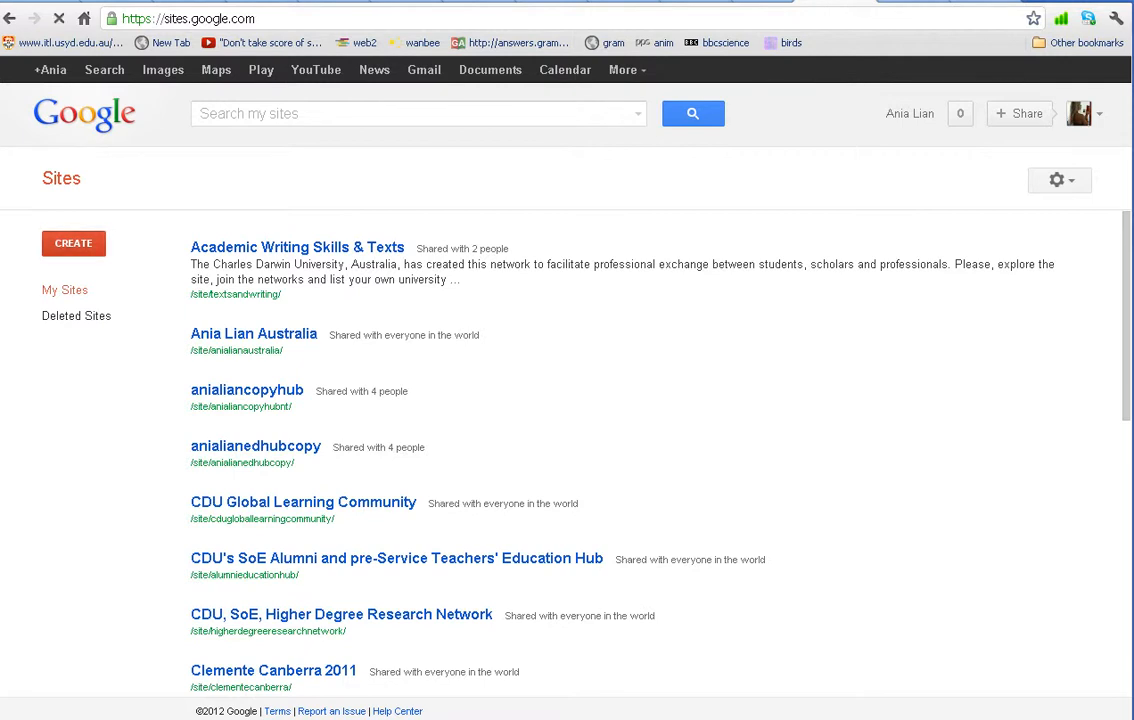
Step: Create a new blank site named 'myfavouitepupalbert' with its matching web address
{"action": "left_click", "coordinate": [72, 244]}
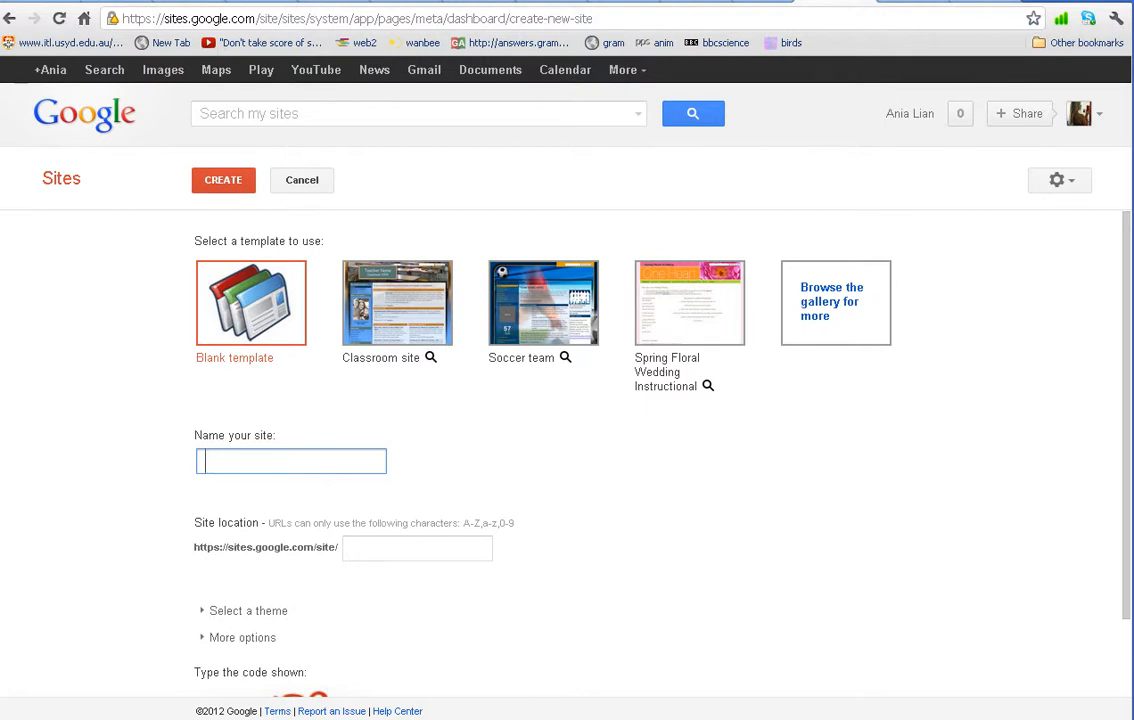
{"action": "type", "text": "my"}
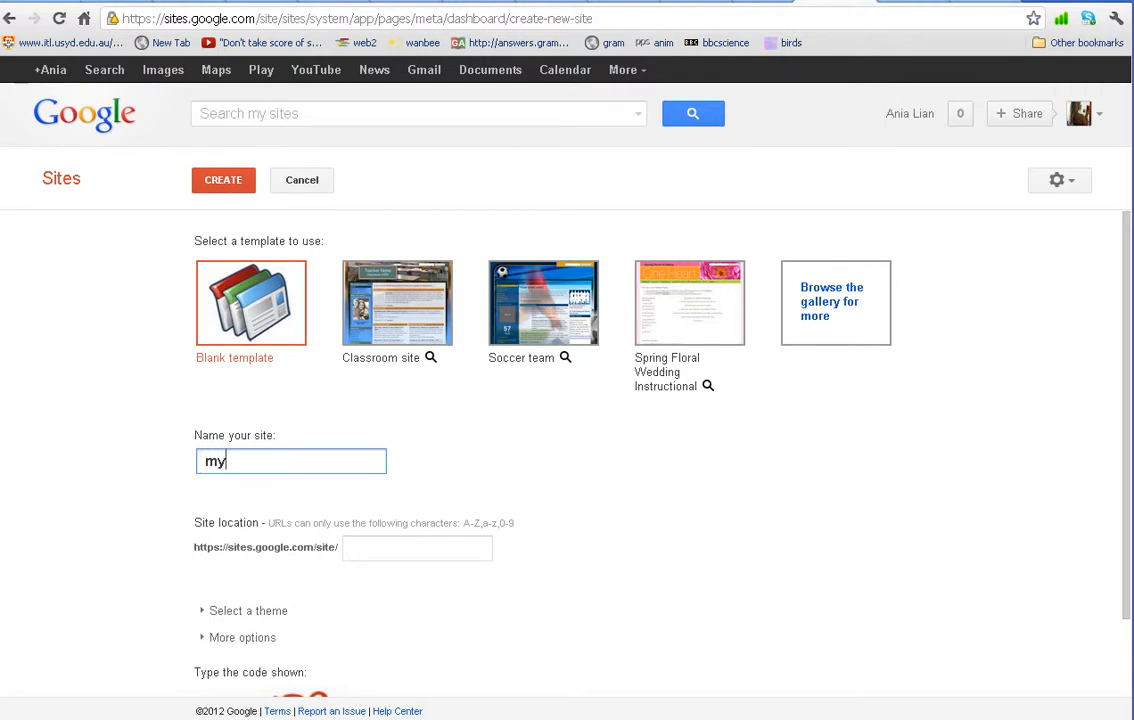
{"action": "type", "text": "favuitep"}
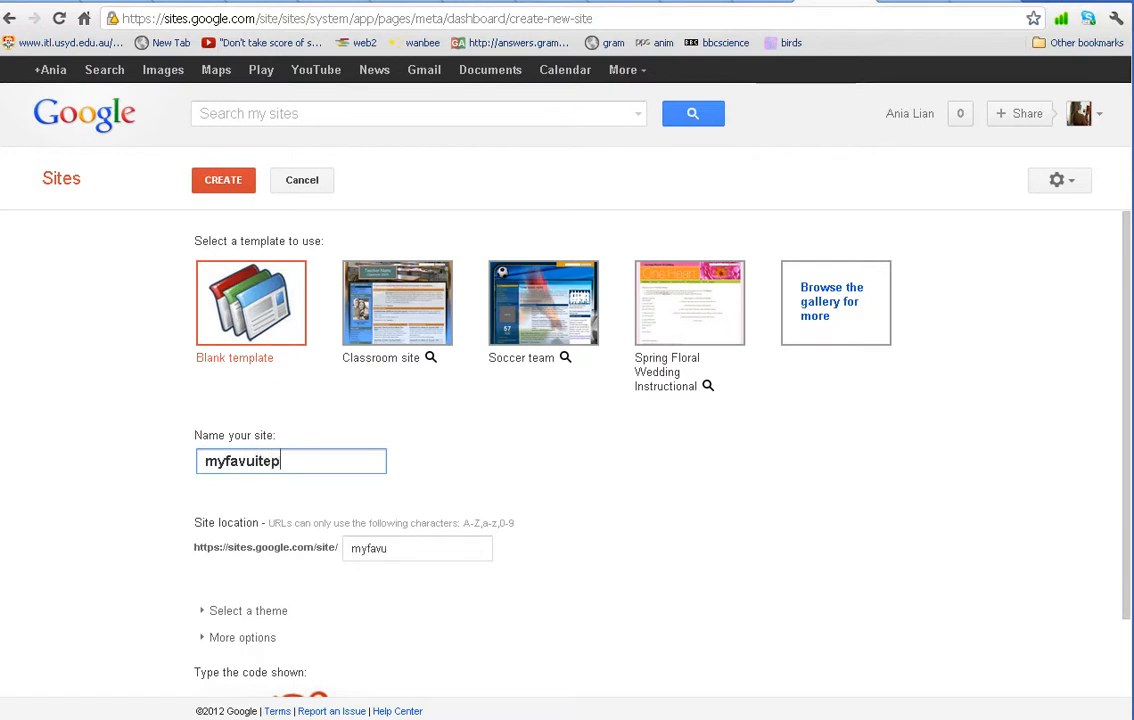
{"action": "type", "text": "upa"}
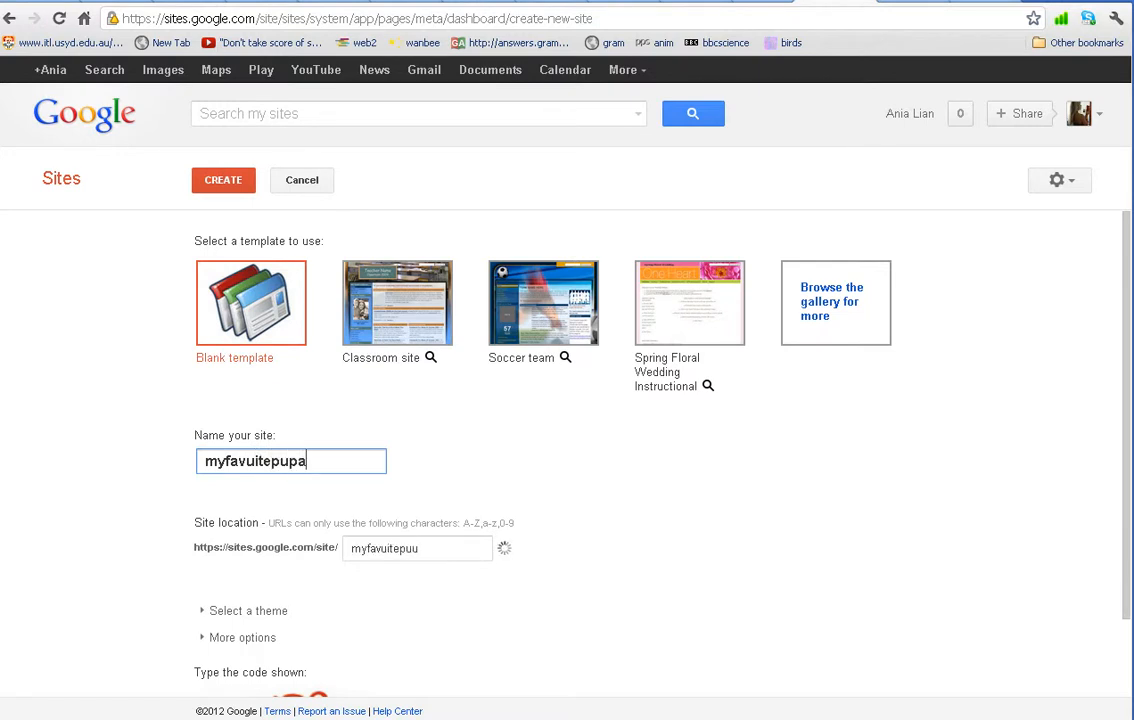
{"action": "type", "text": "albert"}
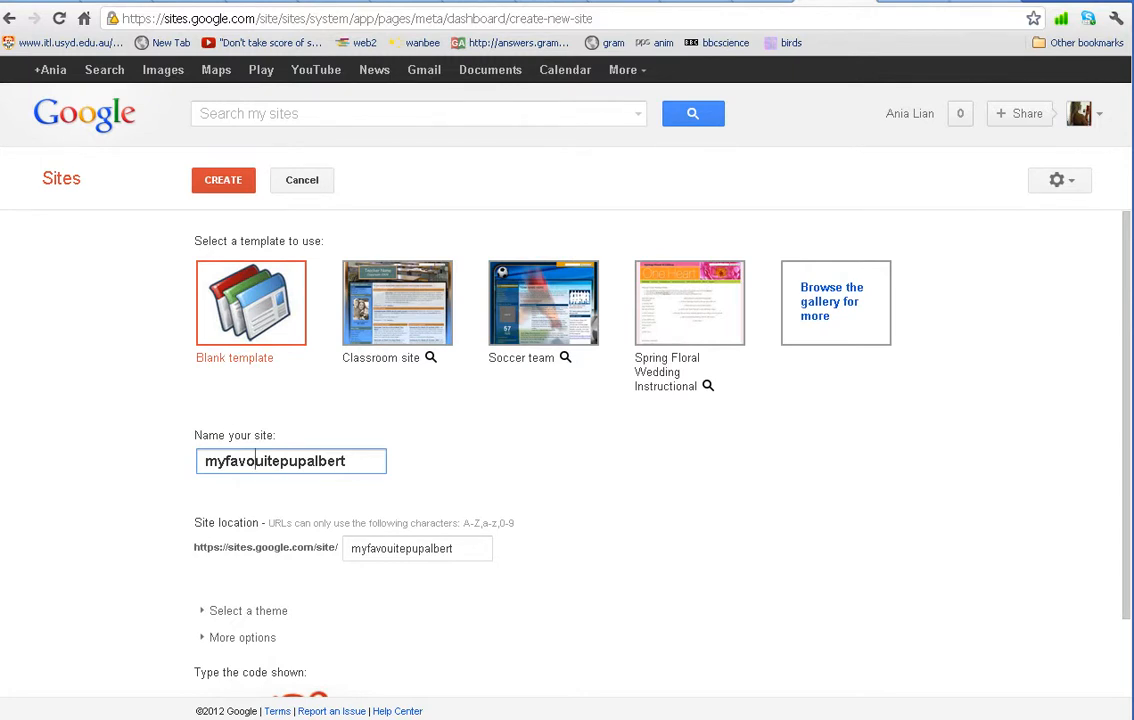
Step: Enter the captcha verification code in the 'Type the code shown' box
{"action": "scroll", "scroll_direction": "down", "scroll_amount": 3}
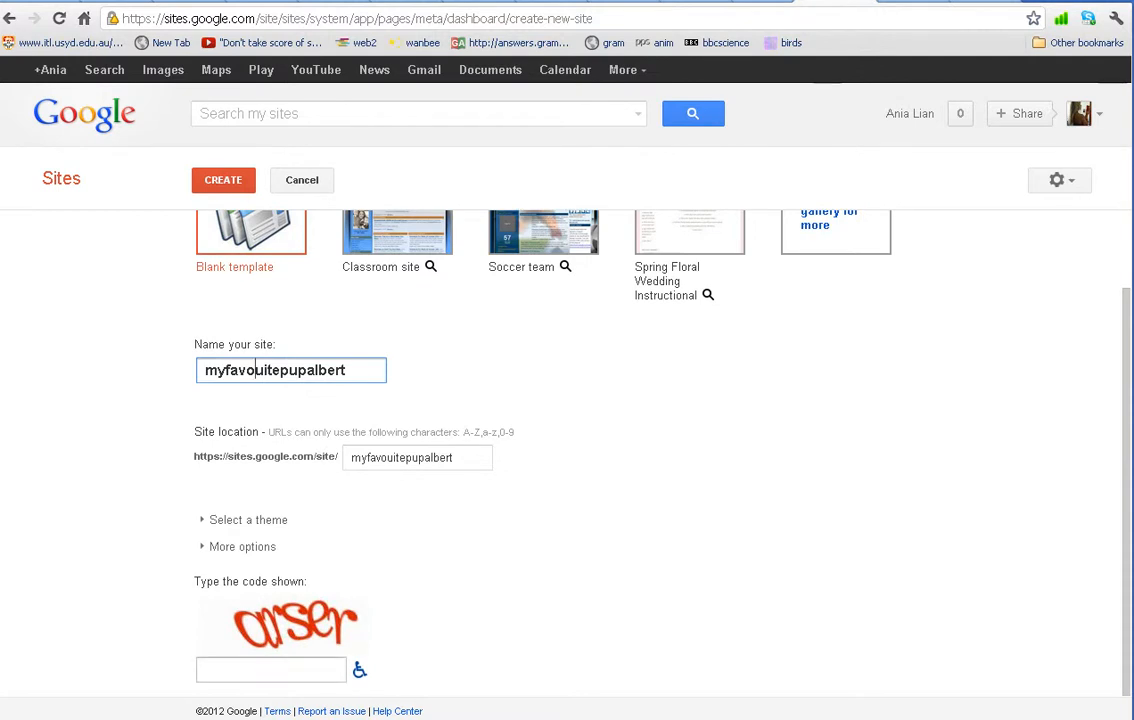
{"action": "left_click", "coordinate": [270, 668]}
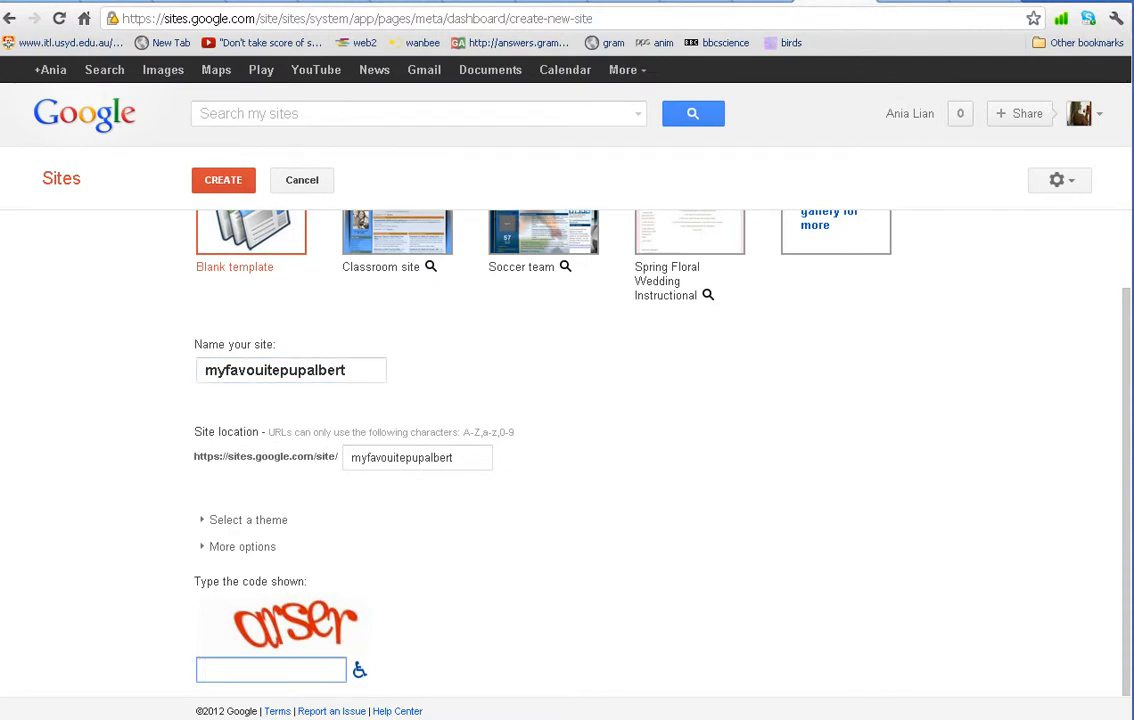
{"action": "type", "text": "arser"}
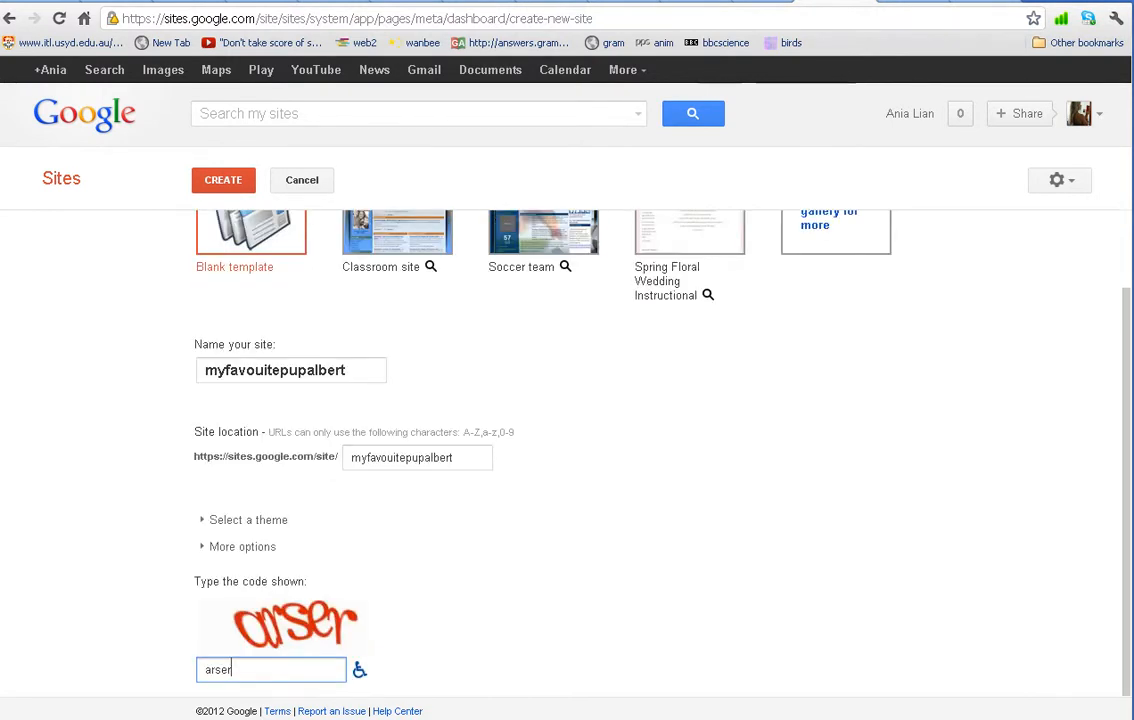
Step: Create the myfavouitepupalbert site and land on its empty Home page
{"action": "left_click", "coordinate": [224, 180]}
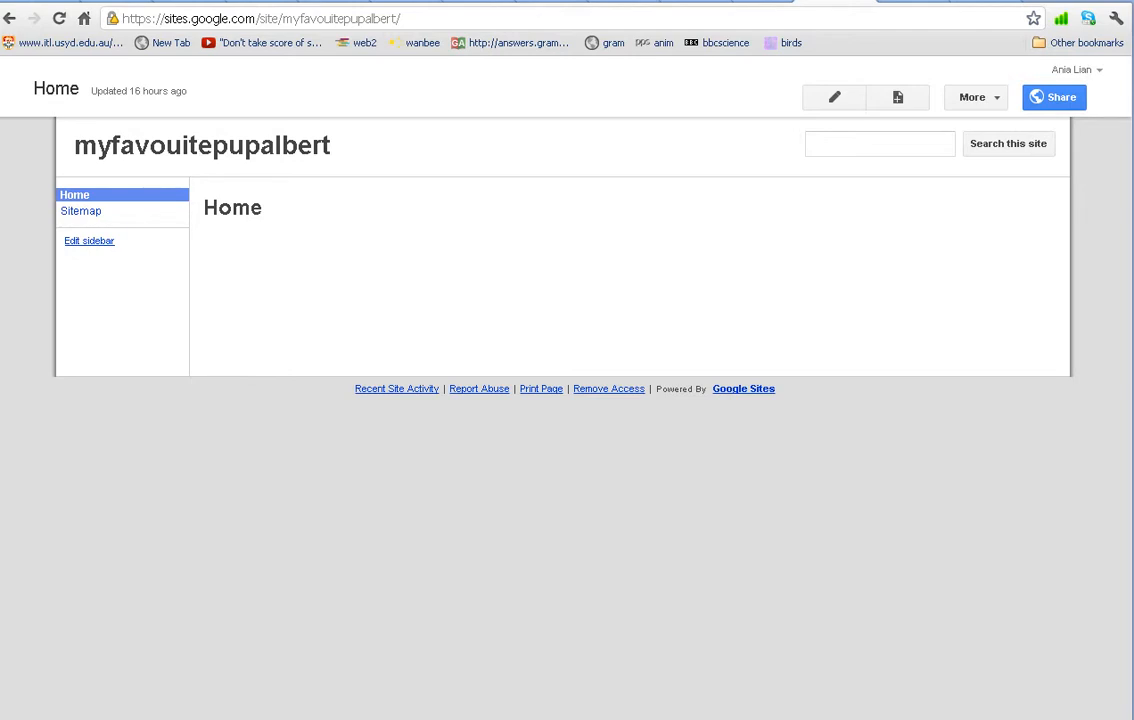
{"action": "mouse_move", "coordinate": [974, 96]}
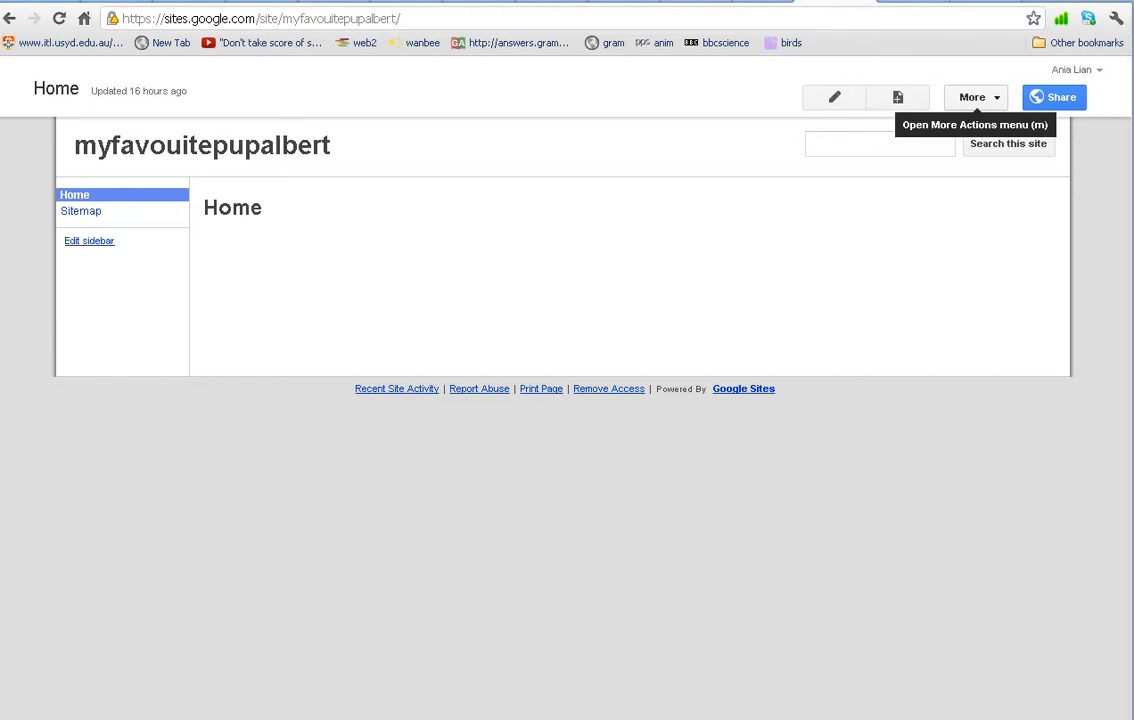
Step: In Manage Site > General, clear the current site name
{"action": "left_click", "coordinate": [972, 96]}
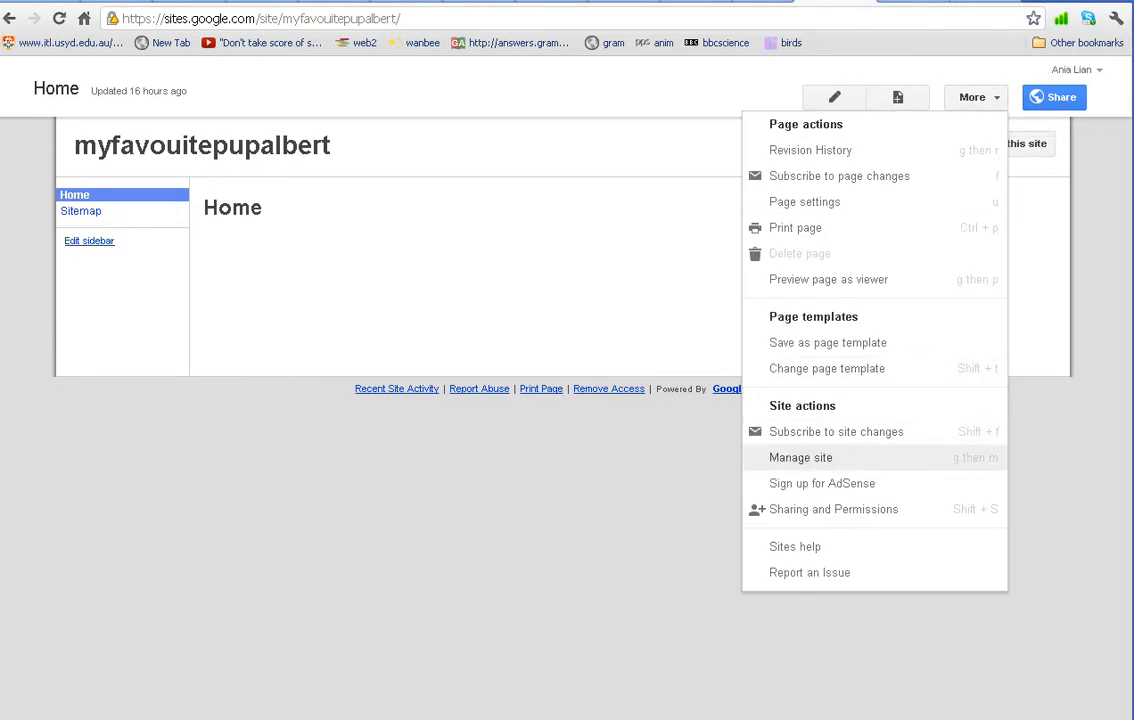
{"action": "left_click", "coordinate": [800, 456]}
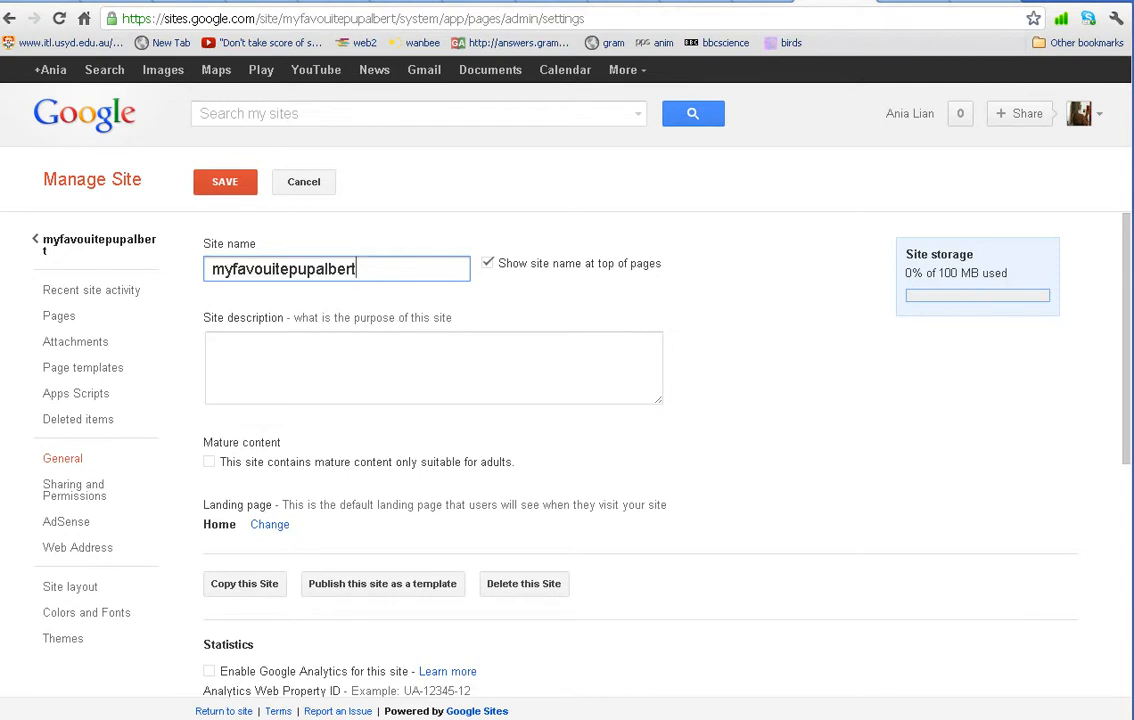
{"action": "triple_click", "coordinate": [284, 268]}
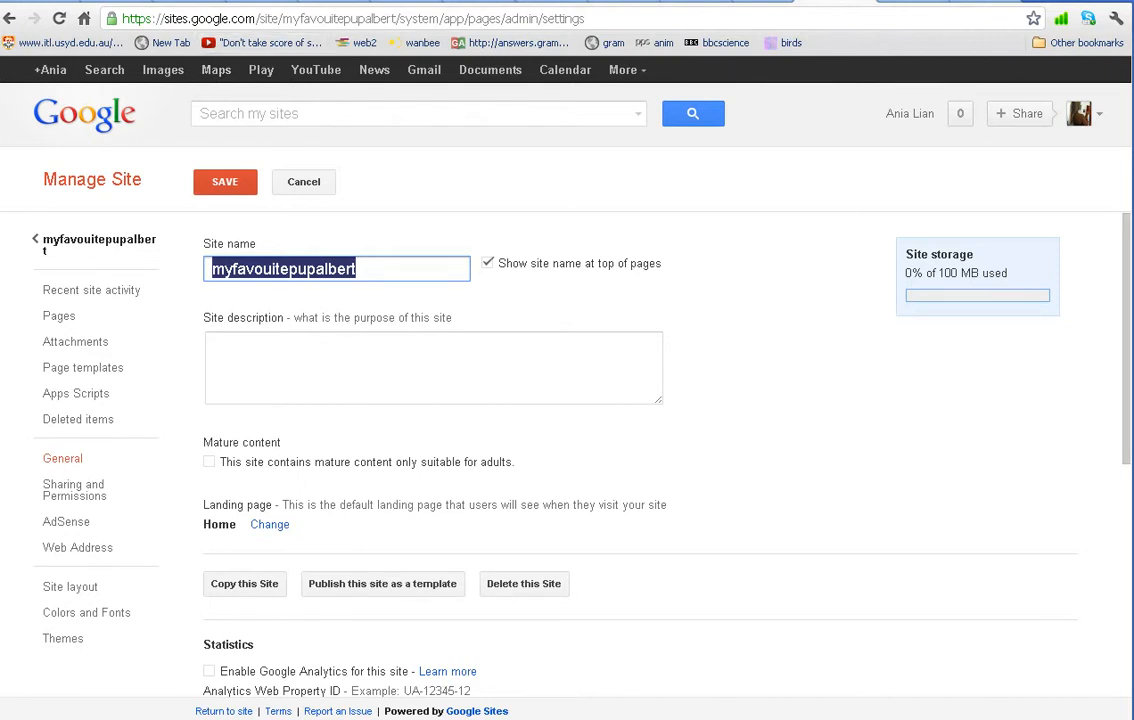
{"action": "key", "text": "Delete"}
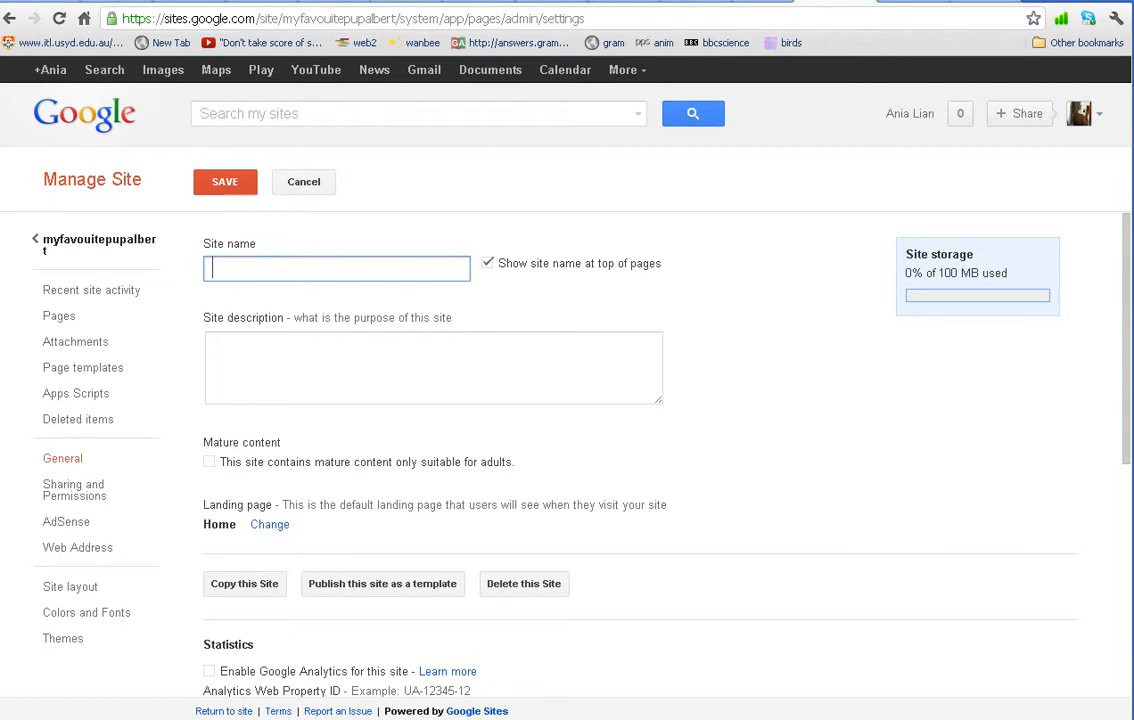
Step: Set the site name to 'Ania Lian's professional ePortfolio' and save it
{"action": "type", "text": "Ania Lian"}
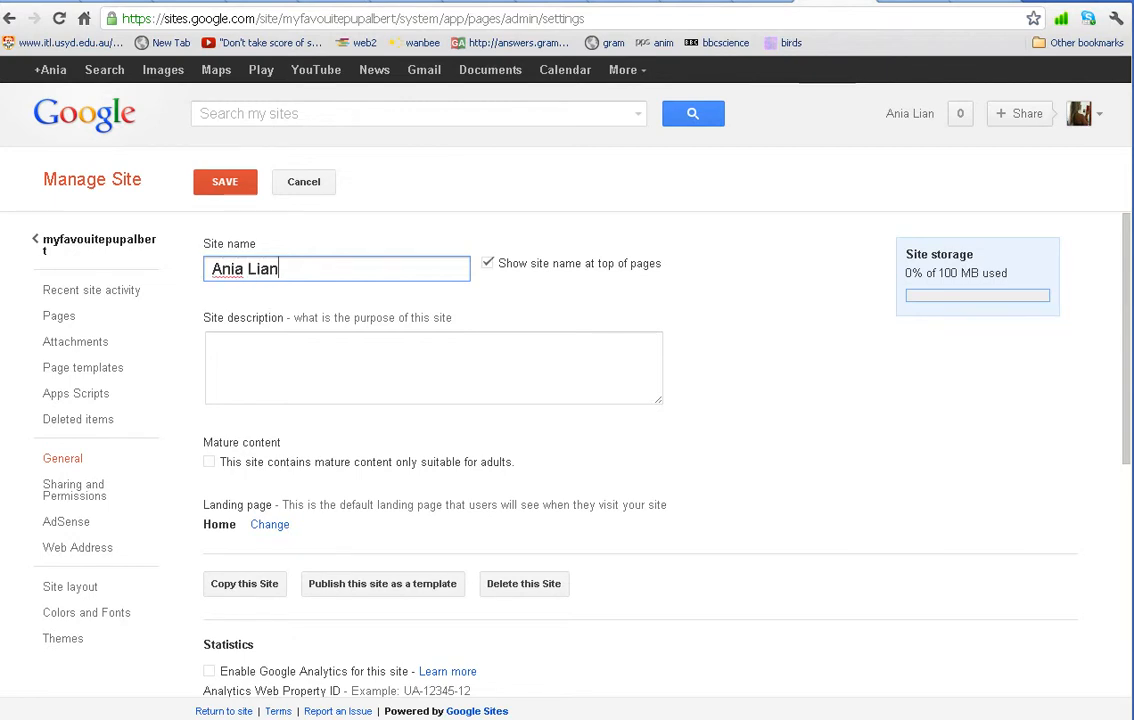
{"action": "type", "text": "'s professional"}
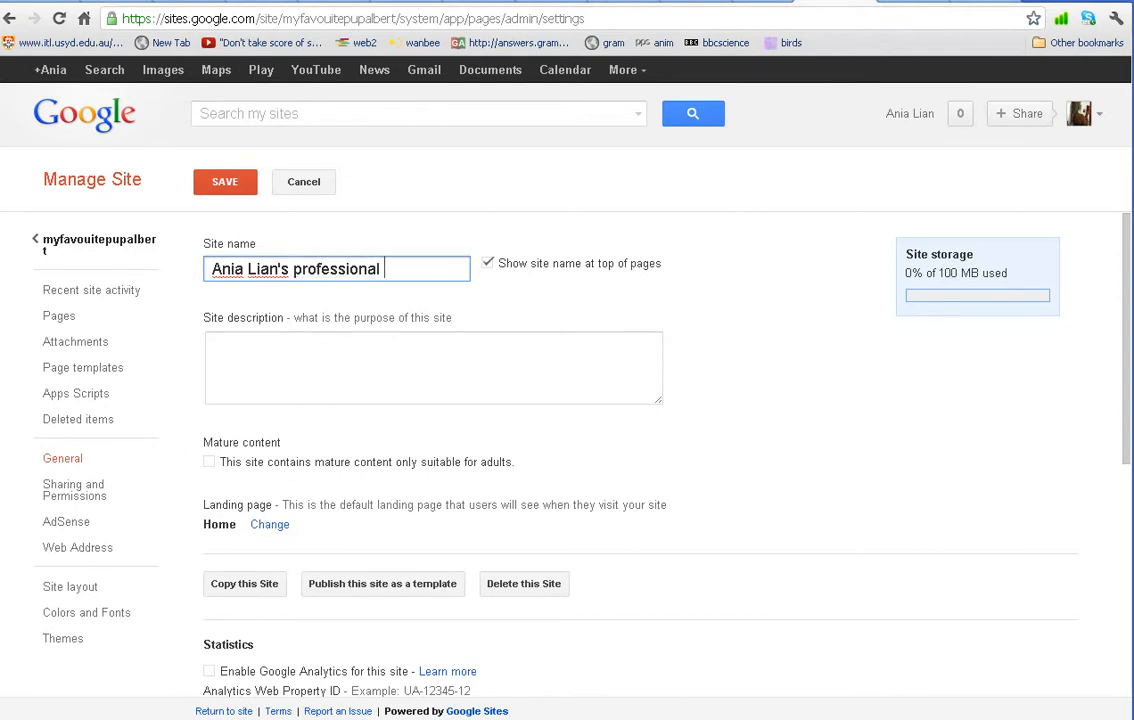
{"action": "type", "text": "ePortf"}
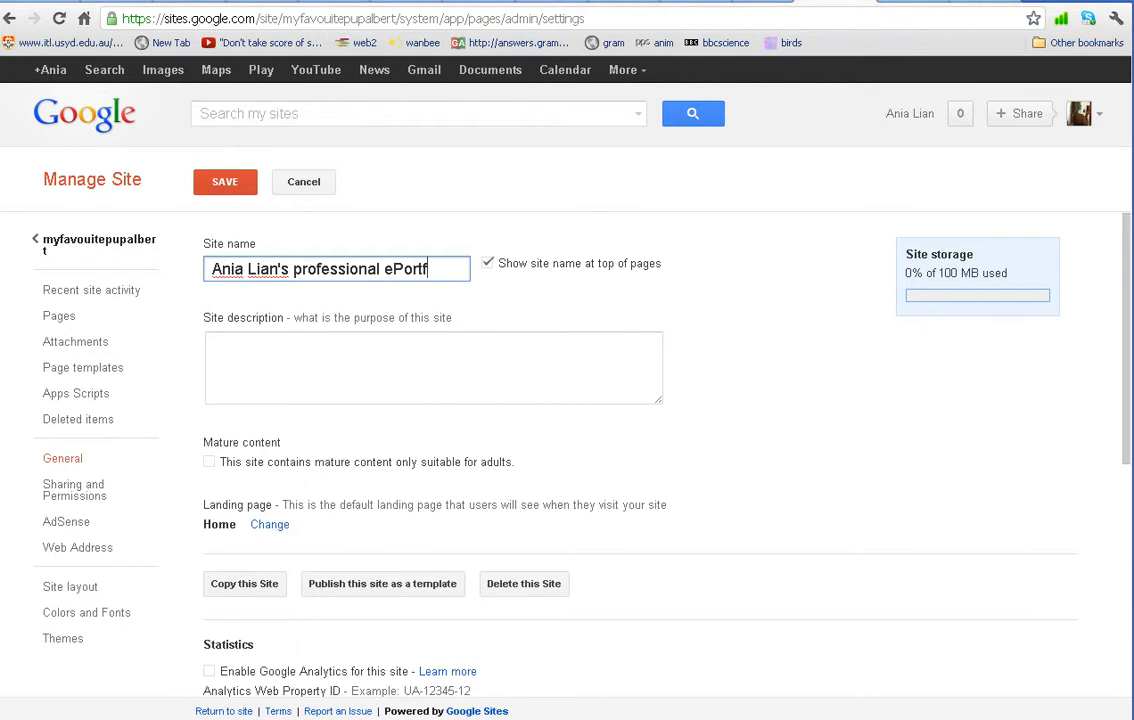
{"action": "type", "text": "ollo"}
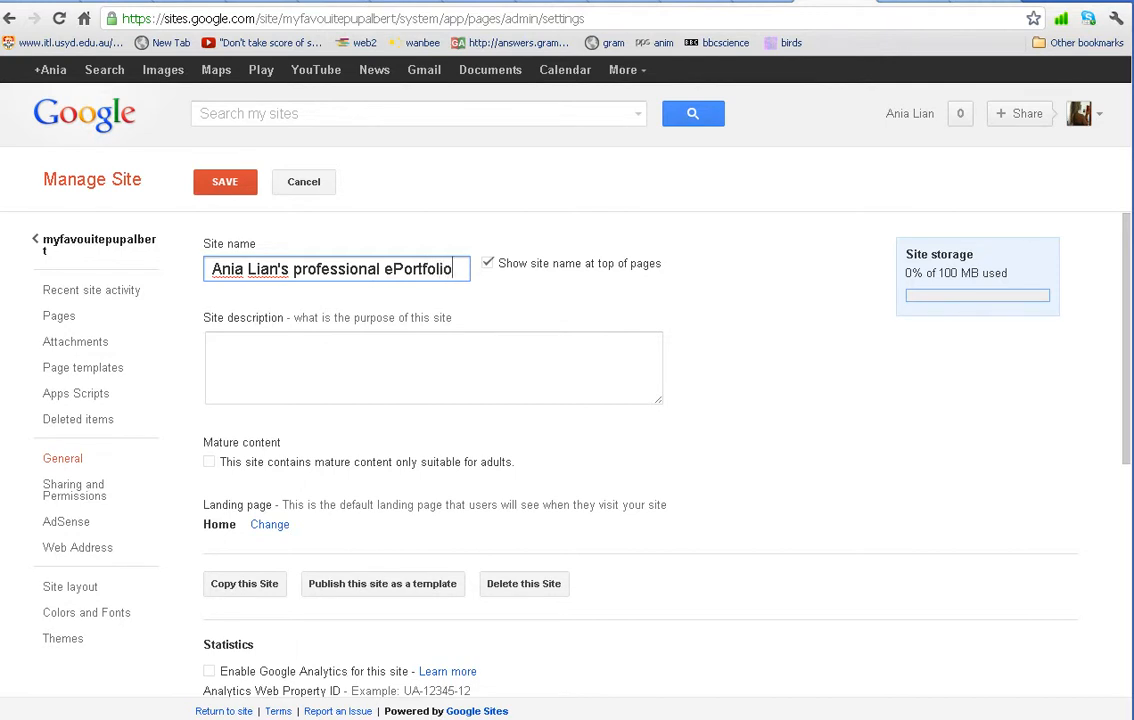
{"action": "left_click", "coordinate": [224, 180]}
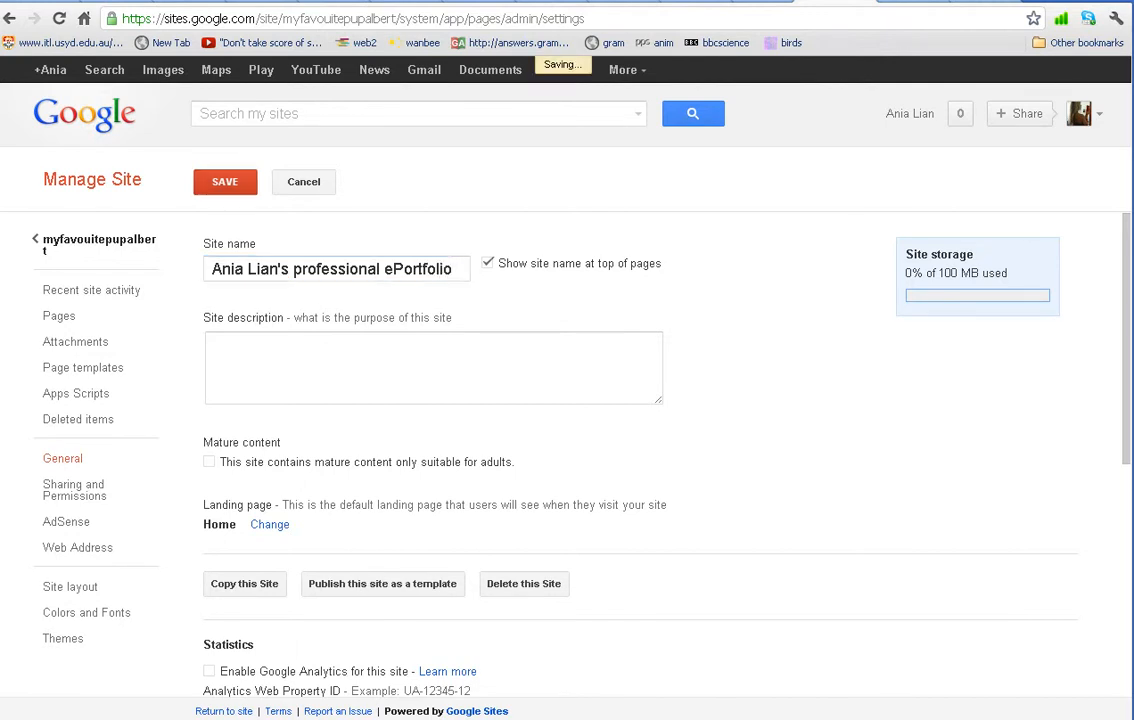
Step: Return to the Home page, now titled 'Ania Lian's professional ePortfolio'
{"action": "left_click", "coordinate": [224, 180]}
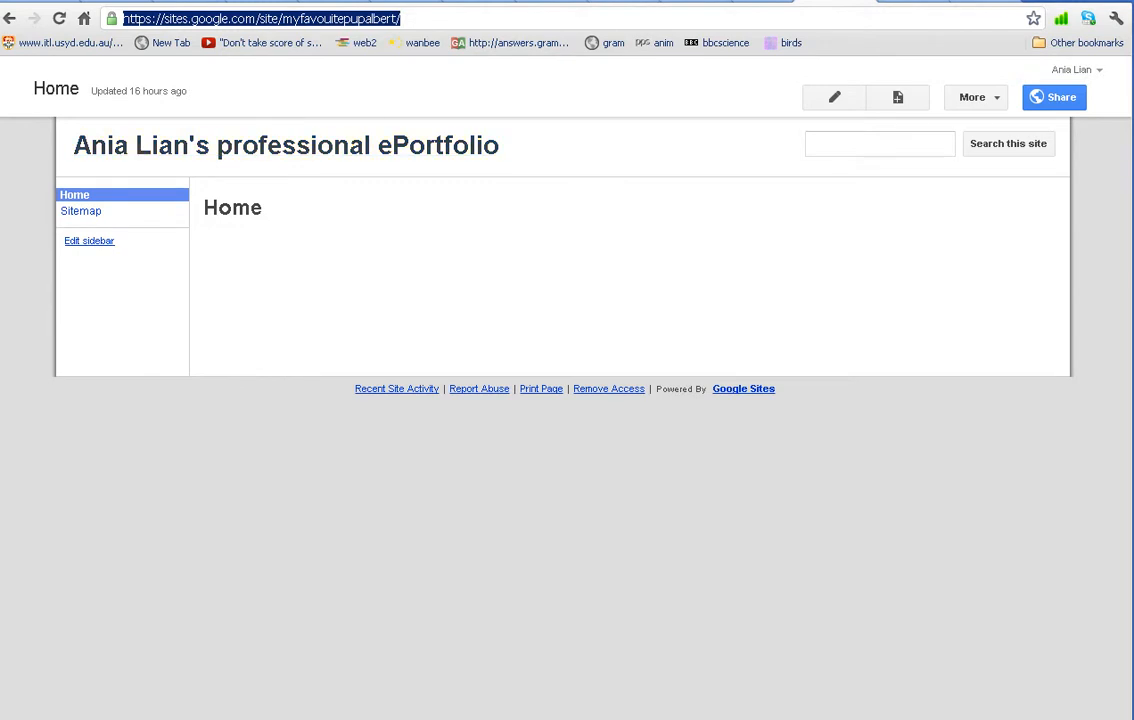
{"action": "mouse_move", "coordinate": [976, 96]}
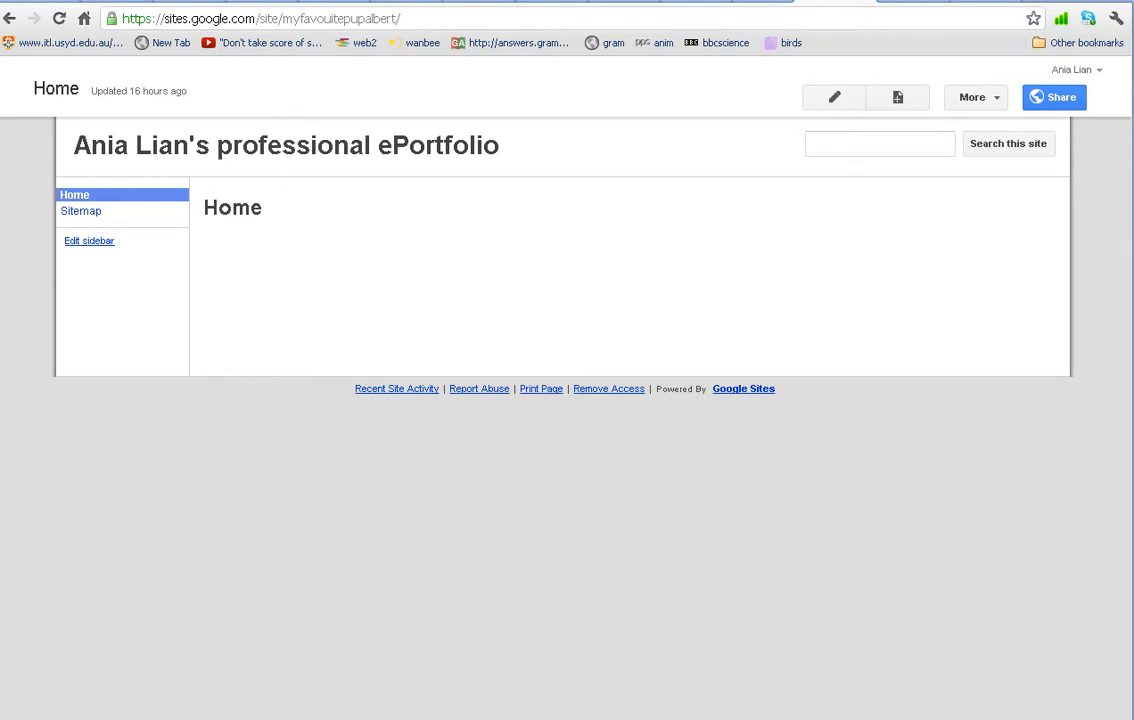
Step: Show the Themes gallery in Manage site, with Iceberg currently marked
{"action": "left_click", "coordinate": [972, 96]}
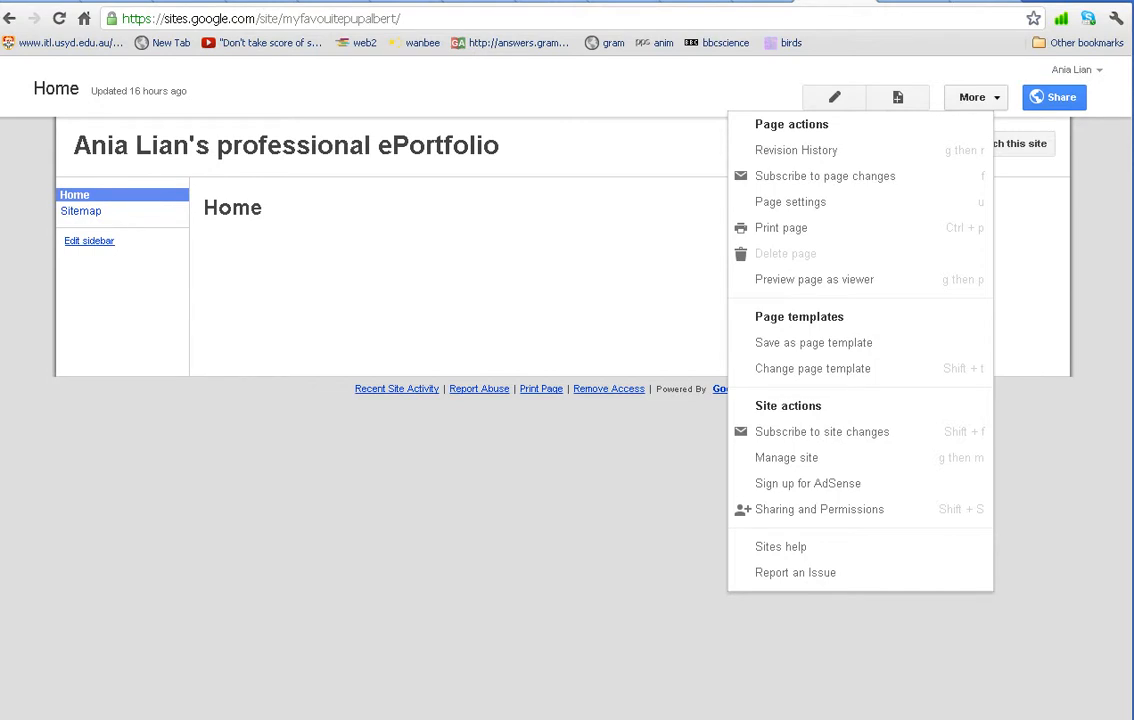
{"action": "mouse_move", "coordinate": [796, 148]}
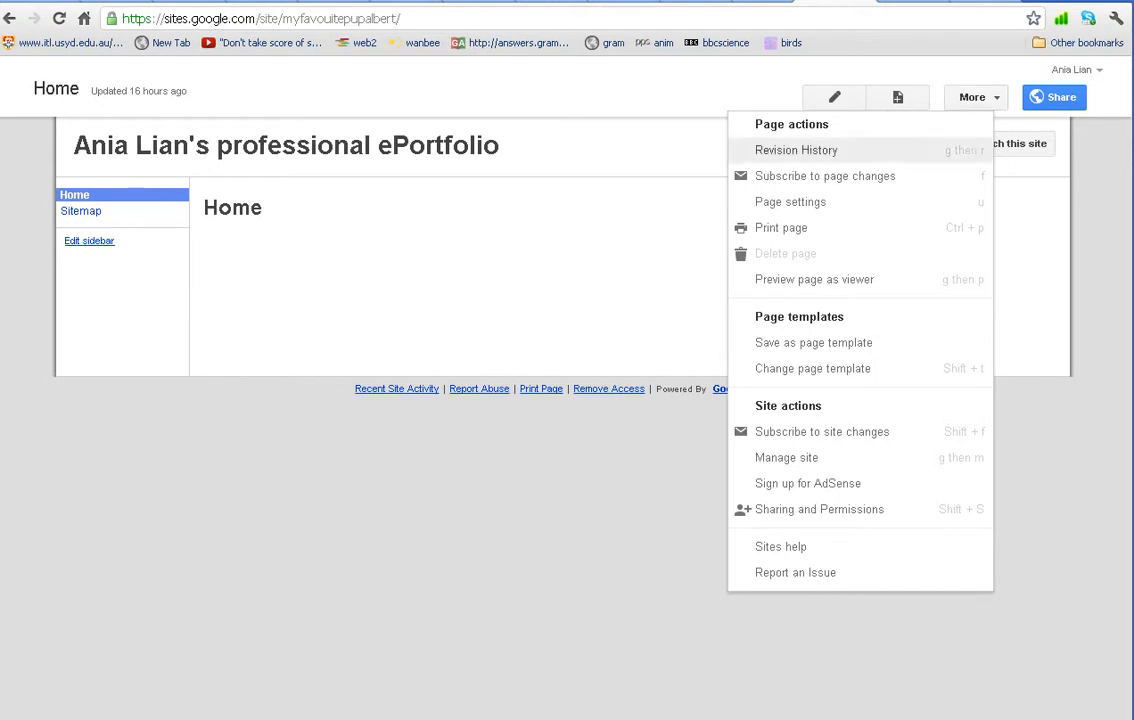
{"action": "mouse_move", "coordinate": [786, 456]}
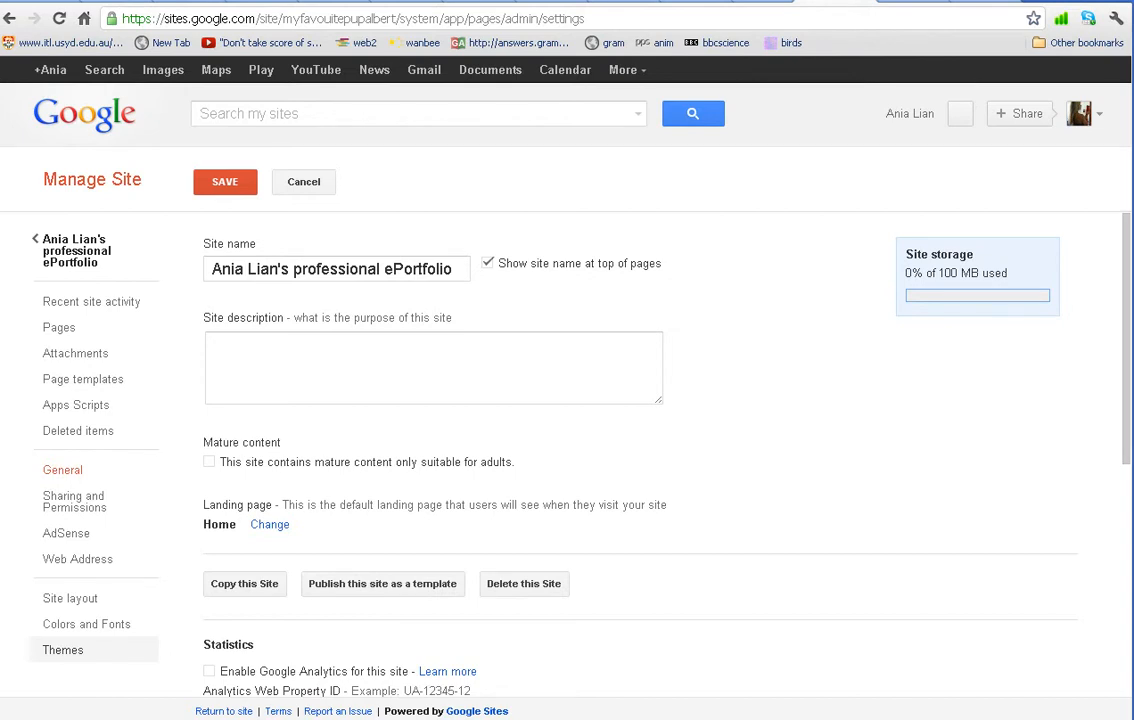
{"action": "left_click", "coordinate": [62, 650]}
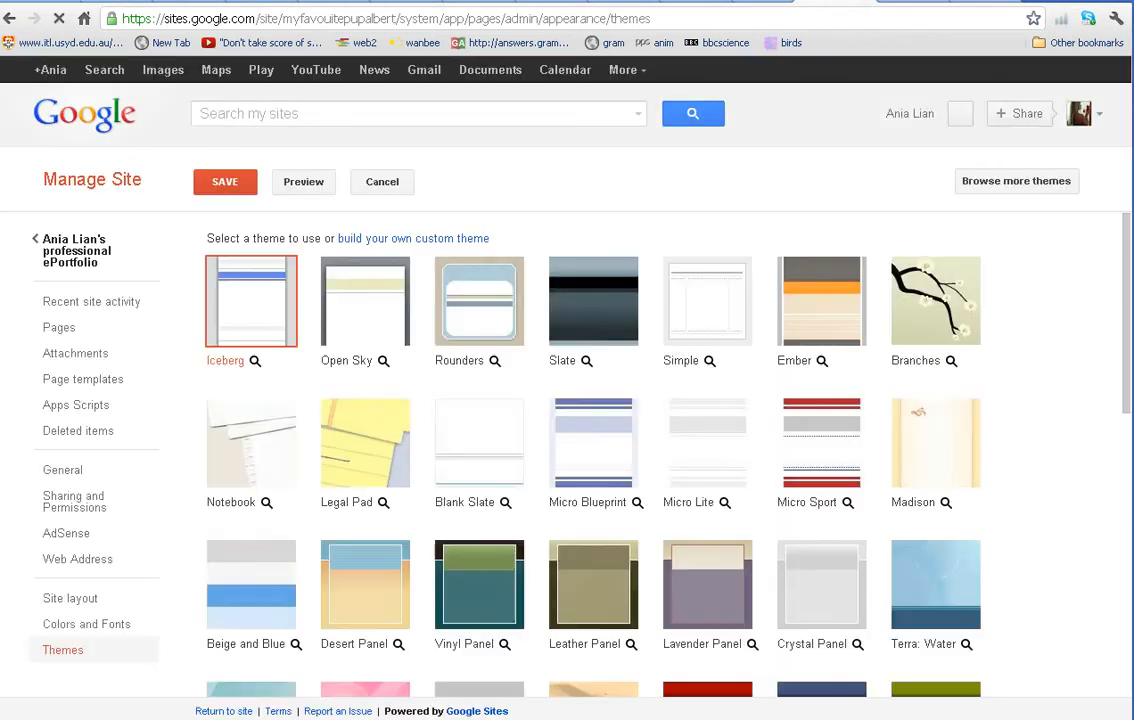
{"action": "scroll", "scroll_direction": "down", "scroll_amount": 3}
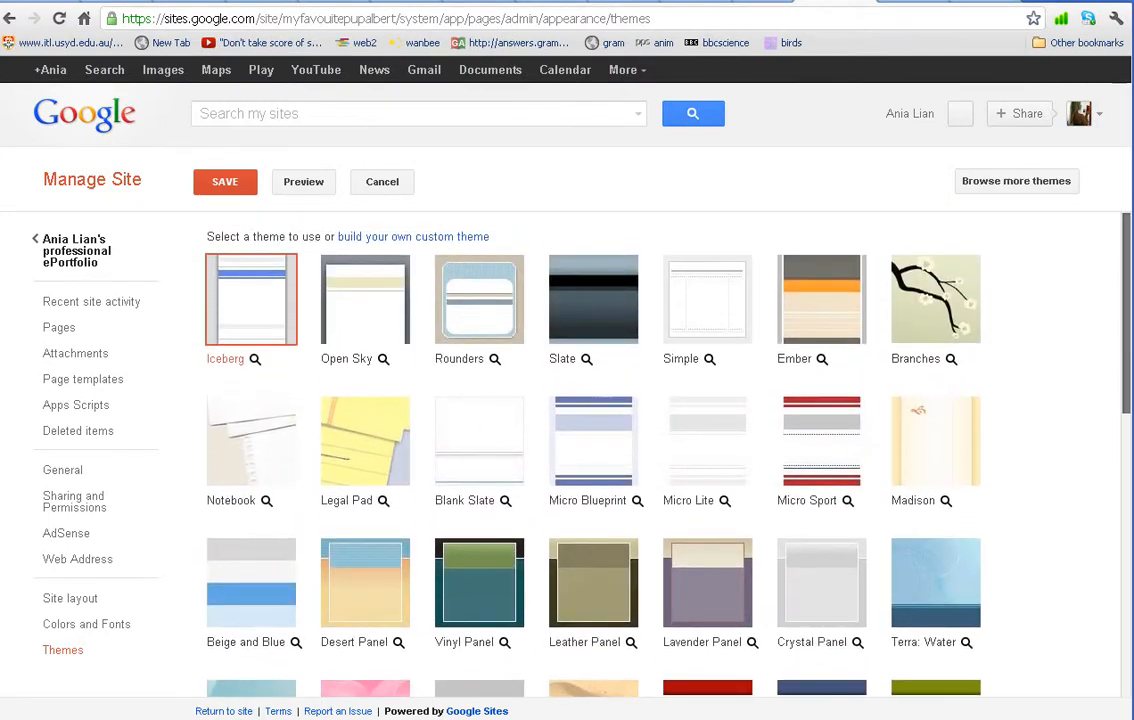
{"action": "scroll", "scroll_direction": "down", "scroll_amount": 3}
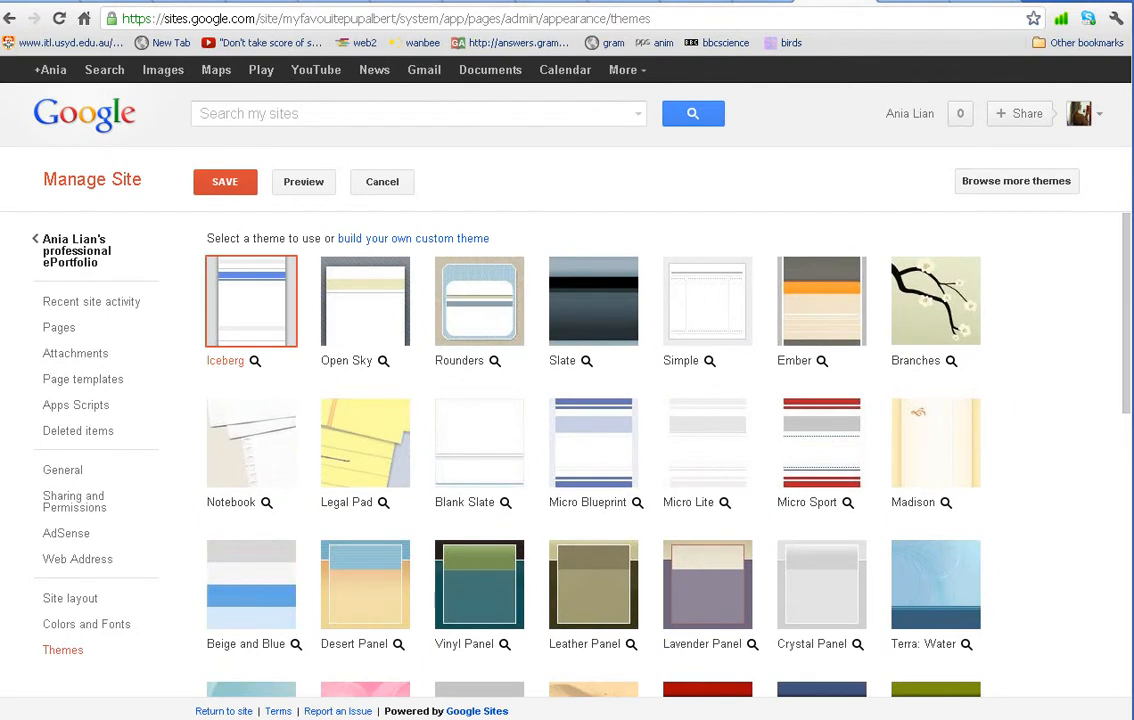
{"action": "scroll", "scroll_direction": "down", "scroll_amount": 3}
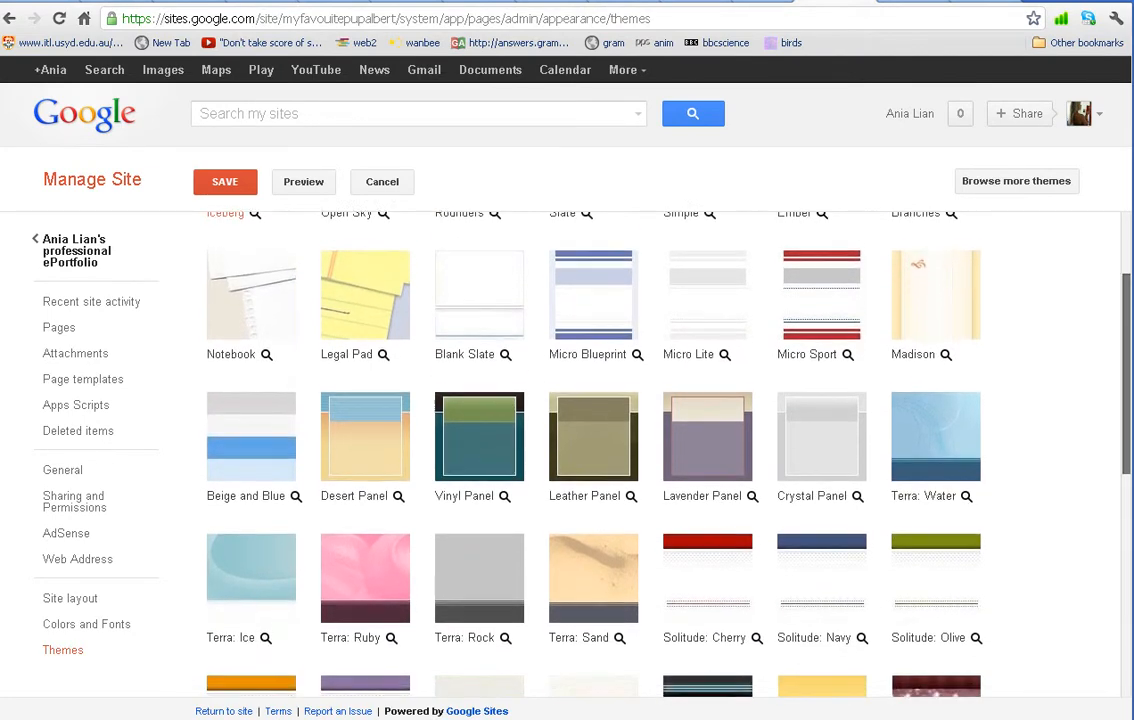
{"action": "scroll", "scroll_direction": "down", "scroll_amount": 3}
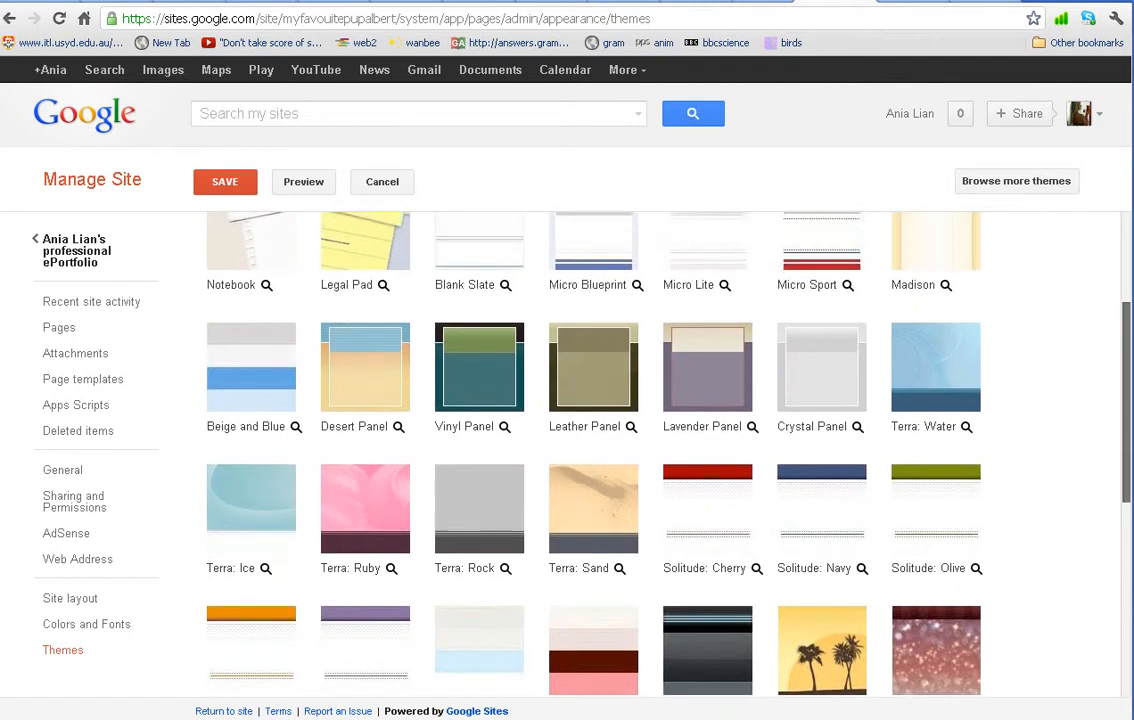
{"action": "scroll", "scroll_direction": "up", "scroll_amount": 3}
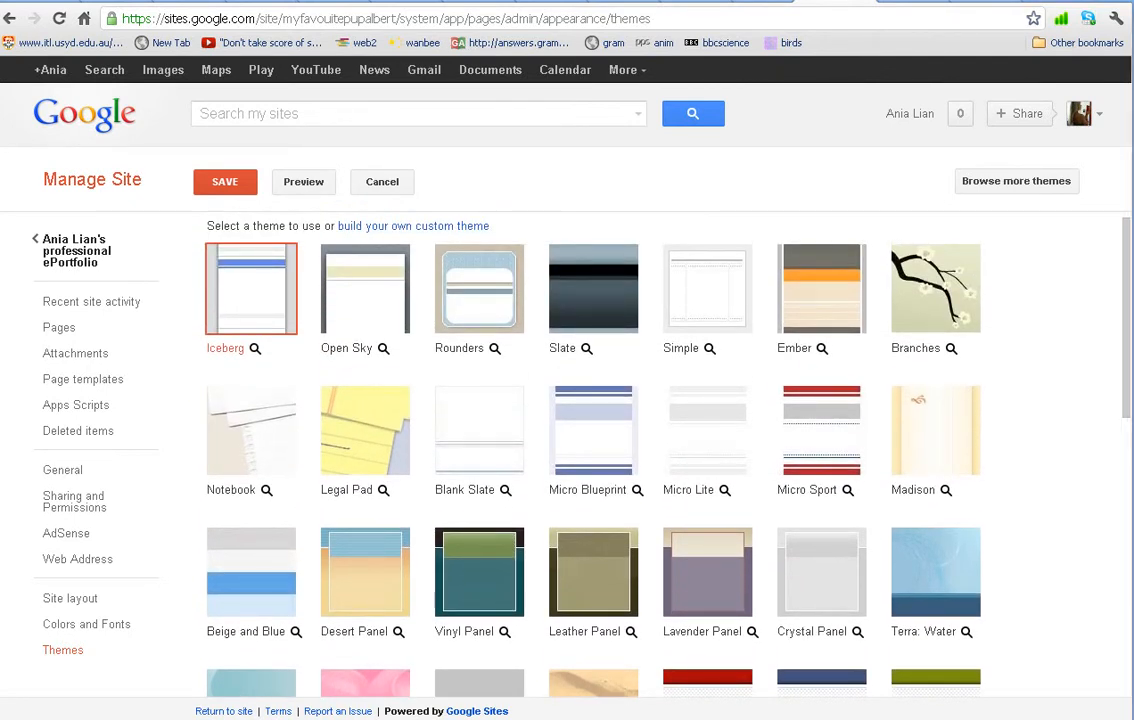
Step: Apply the WNMU-SOE Portfolio Template from Schools & education as the site theme
{"action": "left_click", "coordinate": [412, 224]}
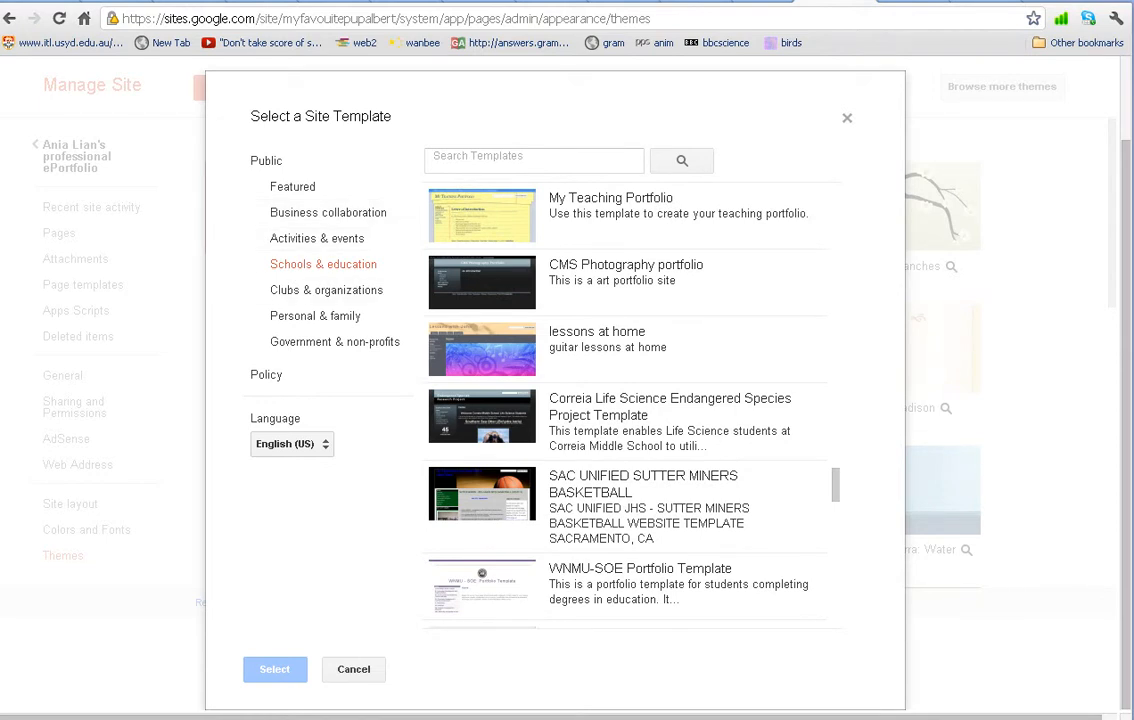
{"action": "scroll", "scroll_direction": "down", "scroll_amount": 3}
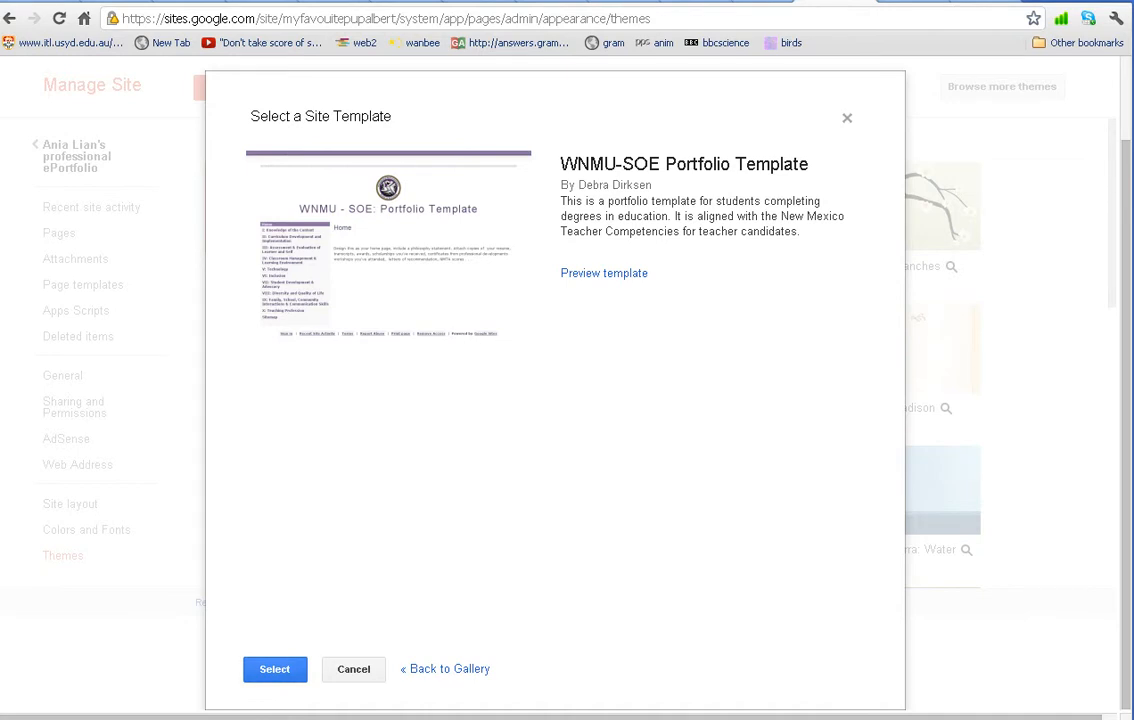
{"action": "left_click", "coordinate": [352, 668]}
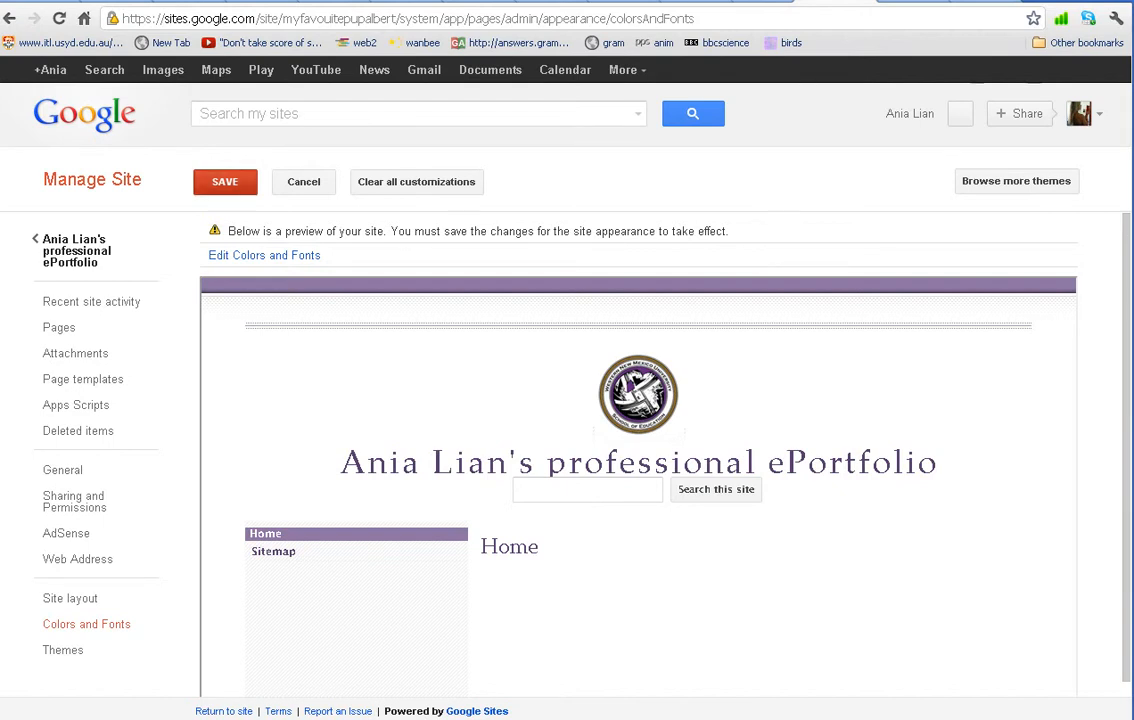
Step: Save the purple WNMU-SOE theme and view the restyled site home page
{"action": "left_click", "coordinate": [224, 180]}
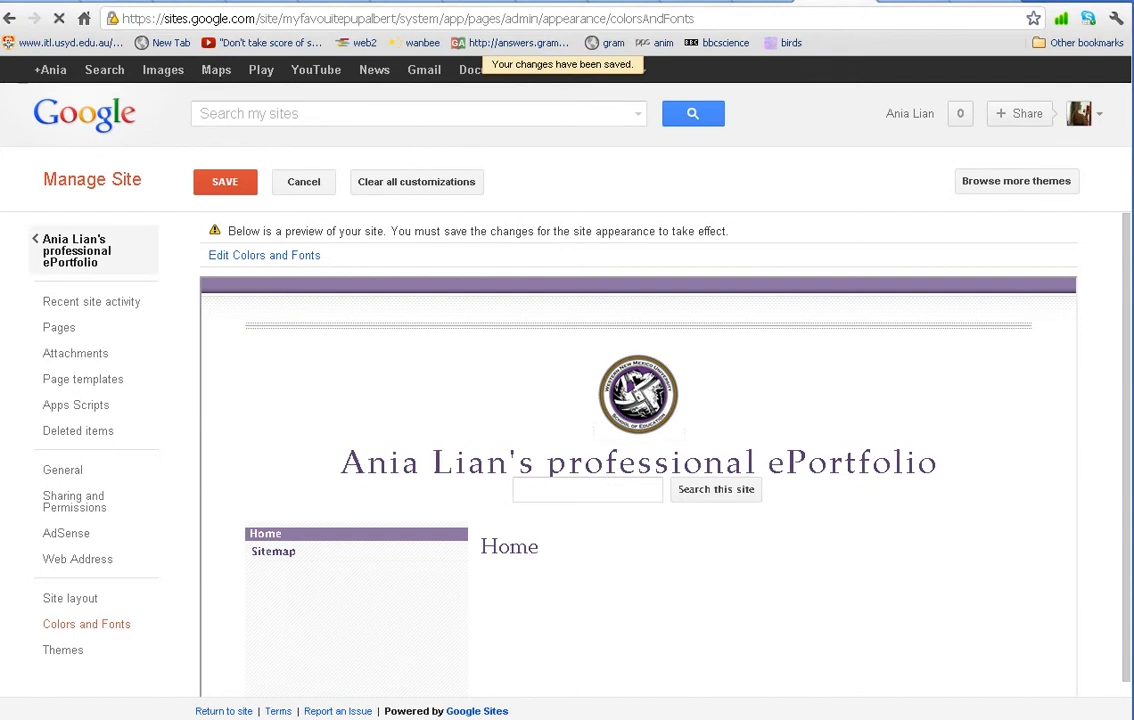
{"action": "left_click", "coordinate": [224, 180]}
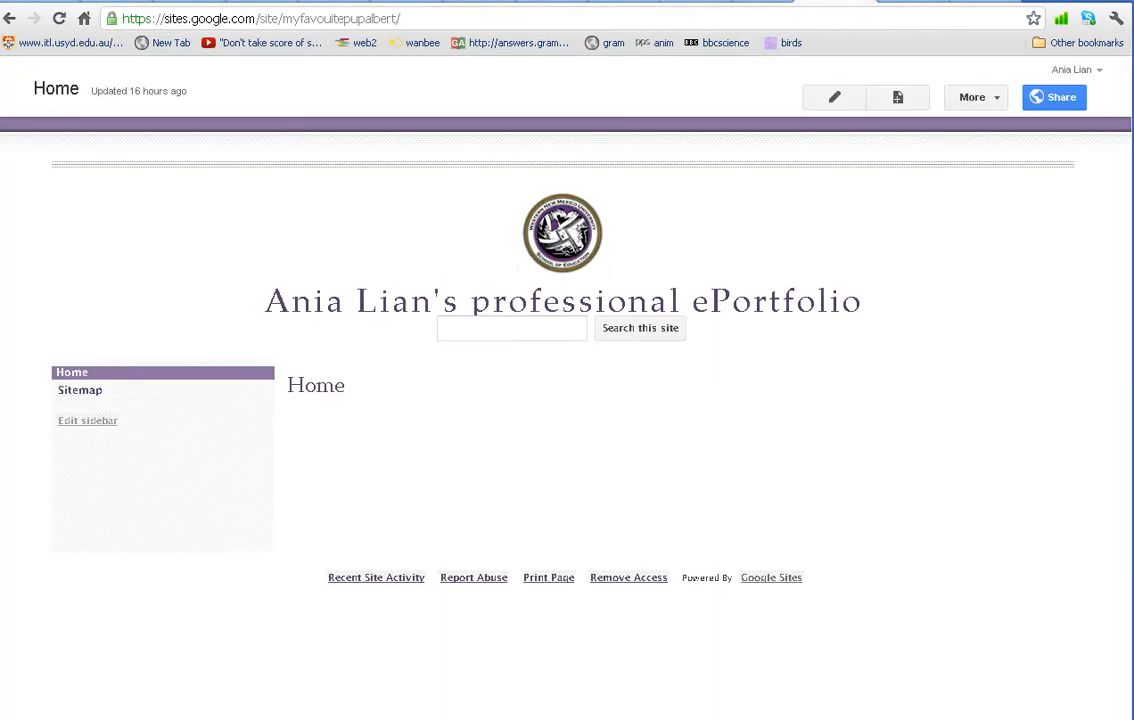